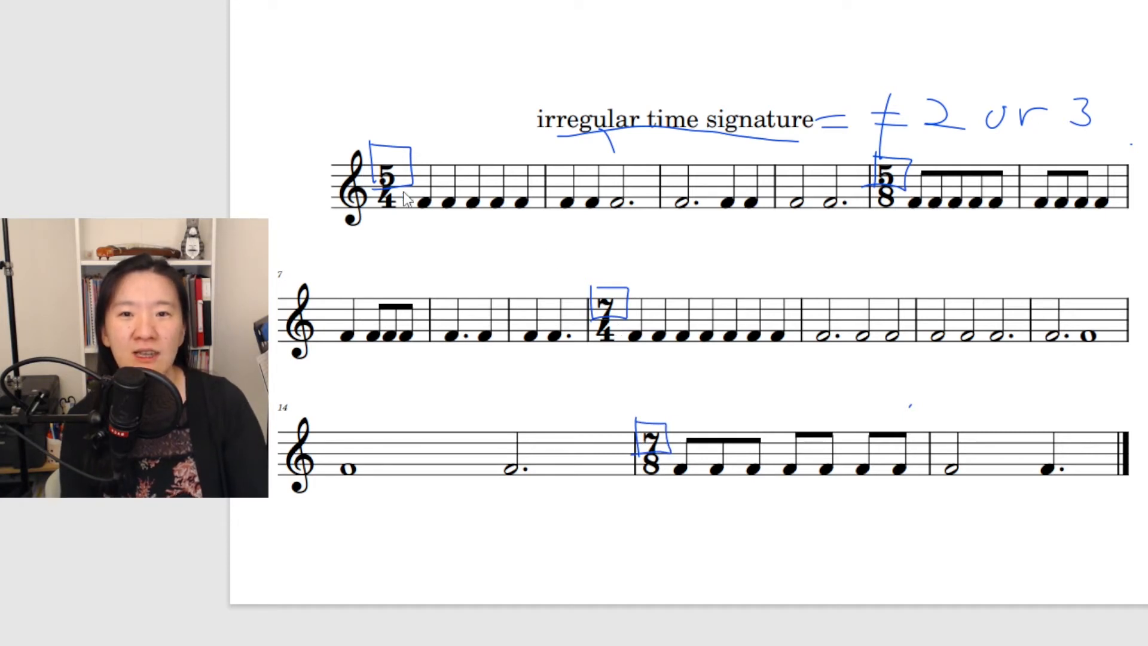
- Circle each time signature's bottom number and sketch beat notes beneath 5/4 and 7/8 (eighth-note flag)
{"action": "left_click_drag", "start_coordinate": [879, 183], "coordinate": [893, 213]}
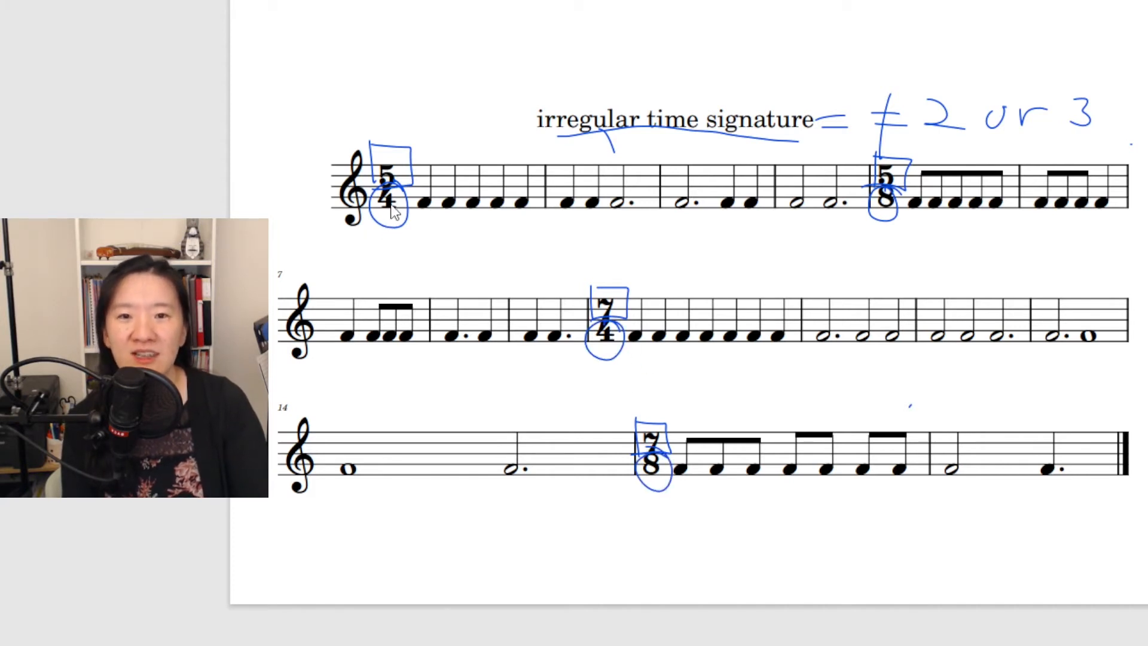
{"action": "left_click_drag", "start_coordinate": [392, 213], "coordinate": [390, 252]}
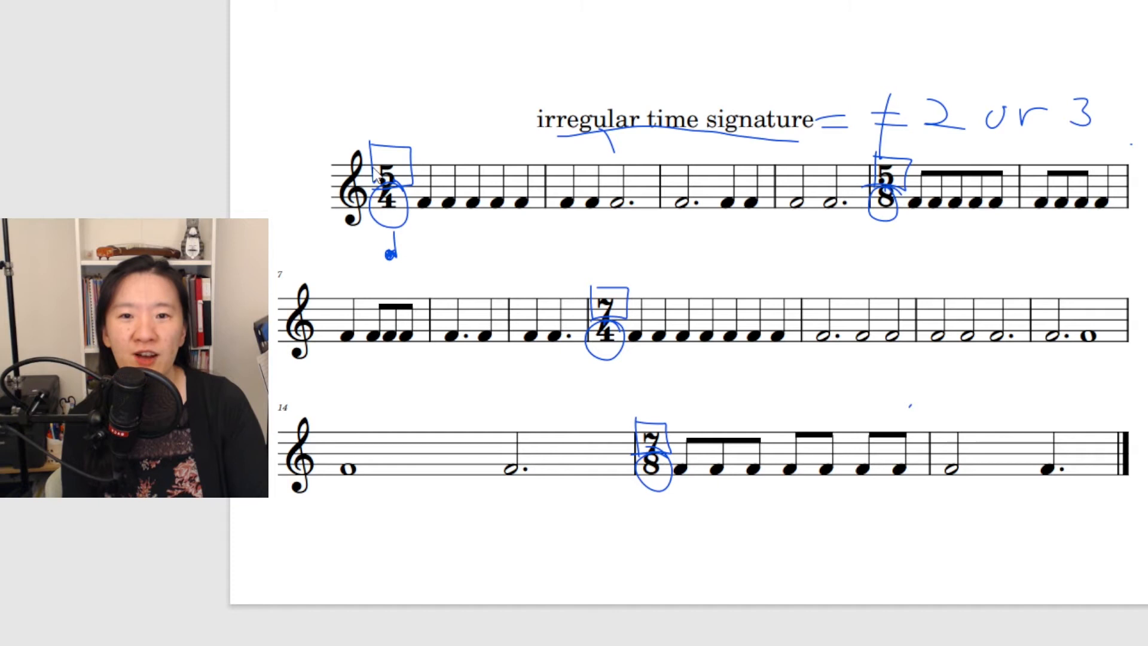
{"action": "mouse_move", "coordinate": [905, 176]}
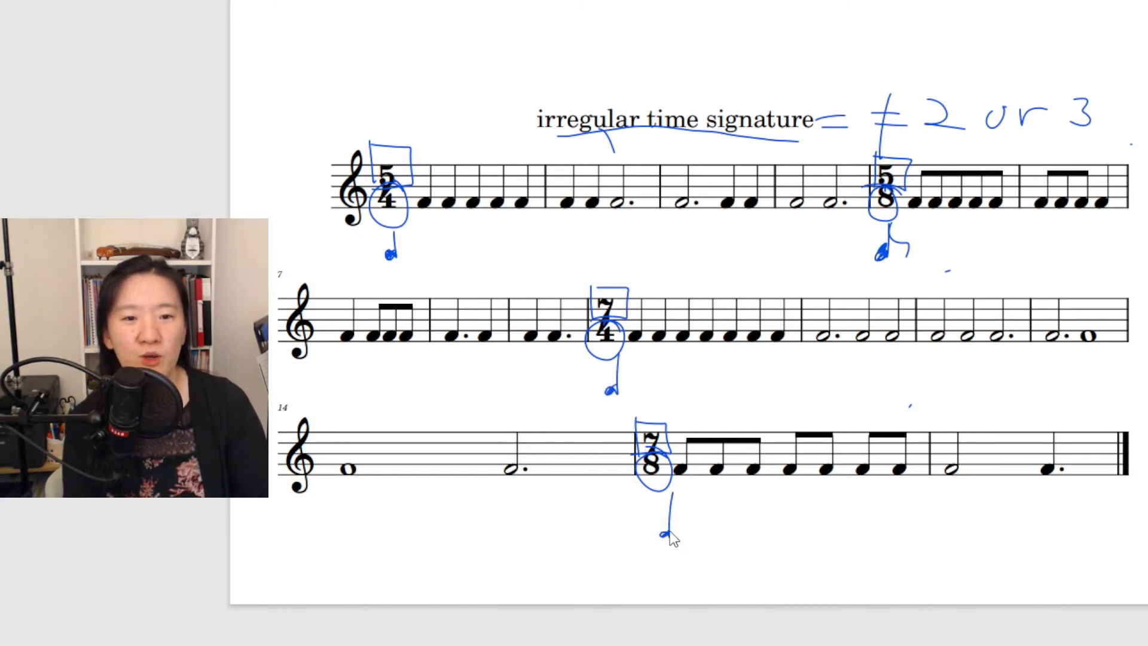
{"action": "left_click_drag", "start_coordinate": [662, 513], "coordinate": [692, 504]}
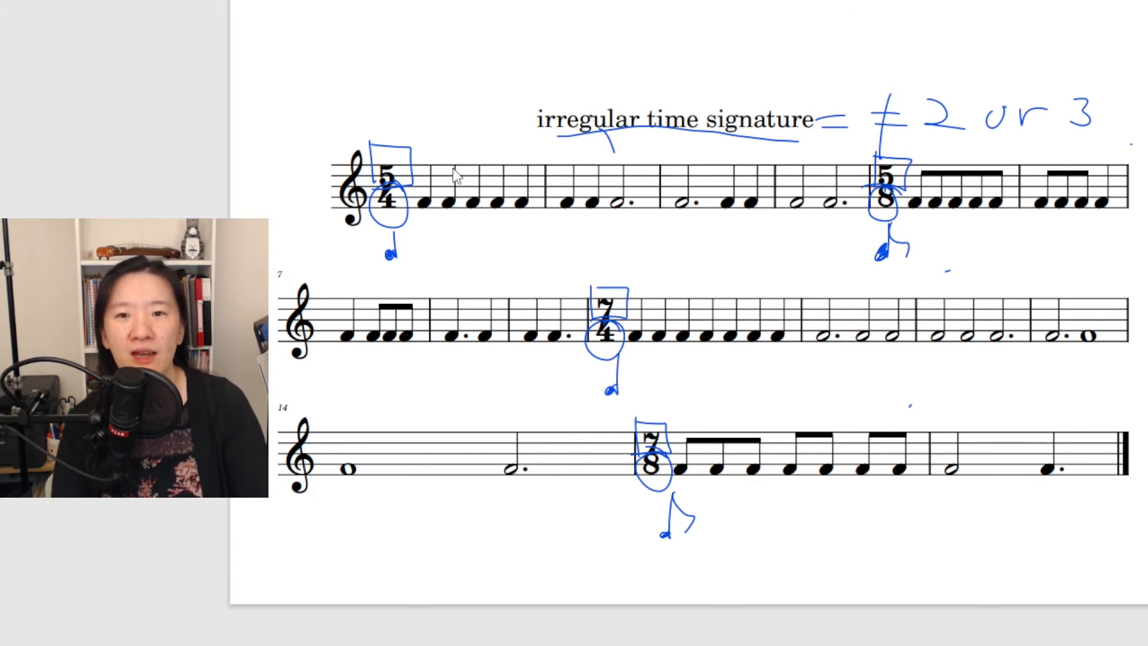
{"action": "mouse_move", "coordinate": [563, 189]}
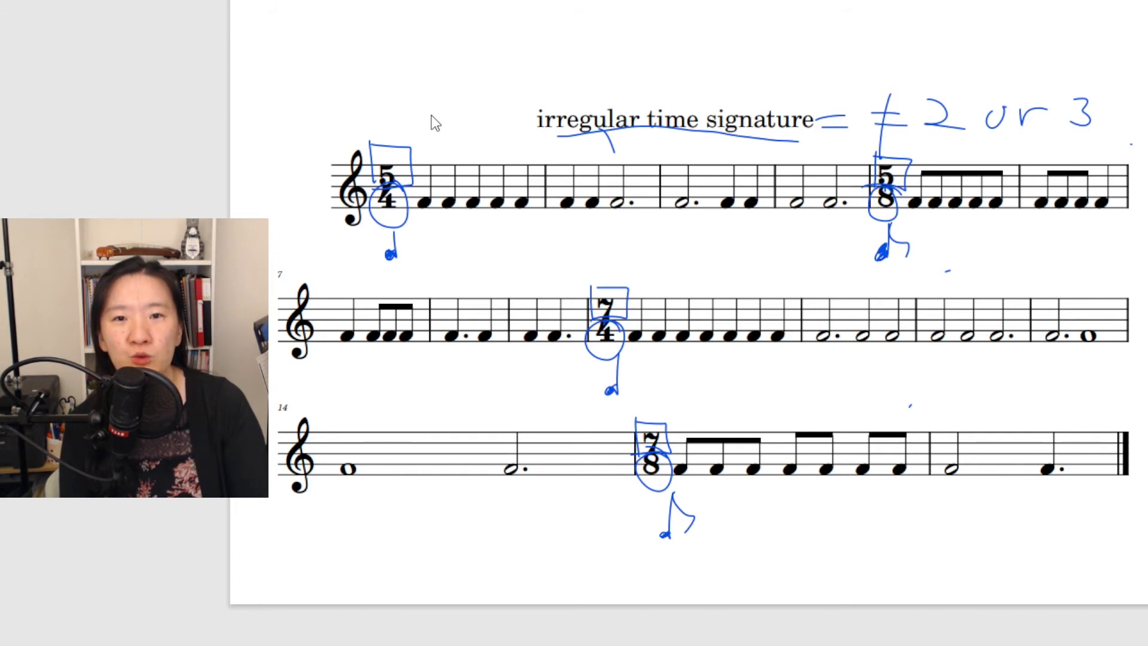
- Write a blue grouping number 3 above the opening 5/4 measure
{"action": "left_click_drag", "start_coordinate": [439, 132], "coordinate": [512, 138]}
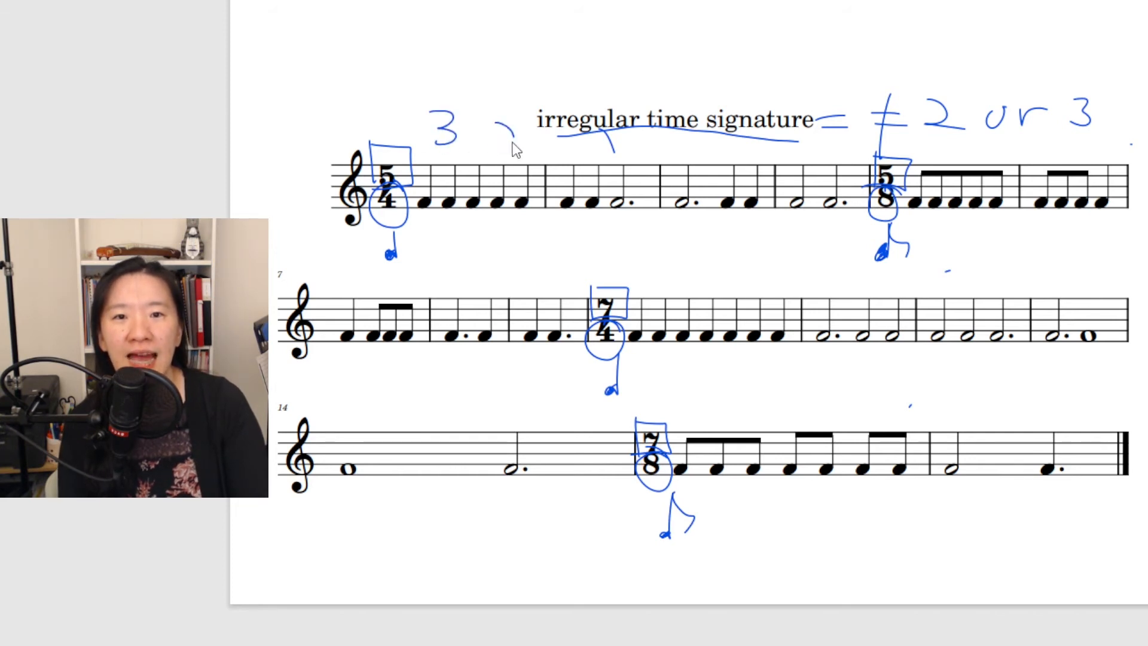